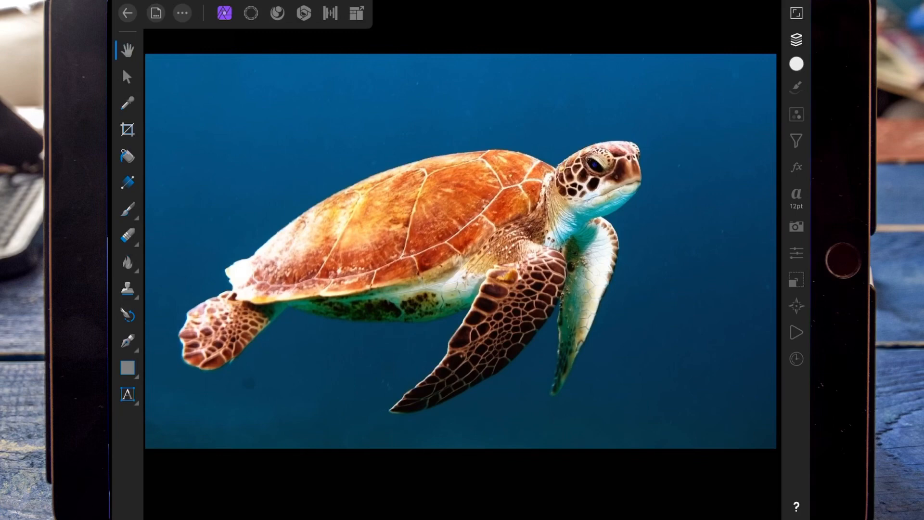
# Switch to the Selection Persona and pick the Selection Brush Tool (64 px, Add mode).
pyautogui.click(250, 12)
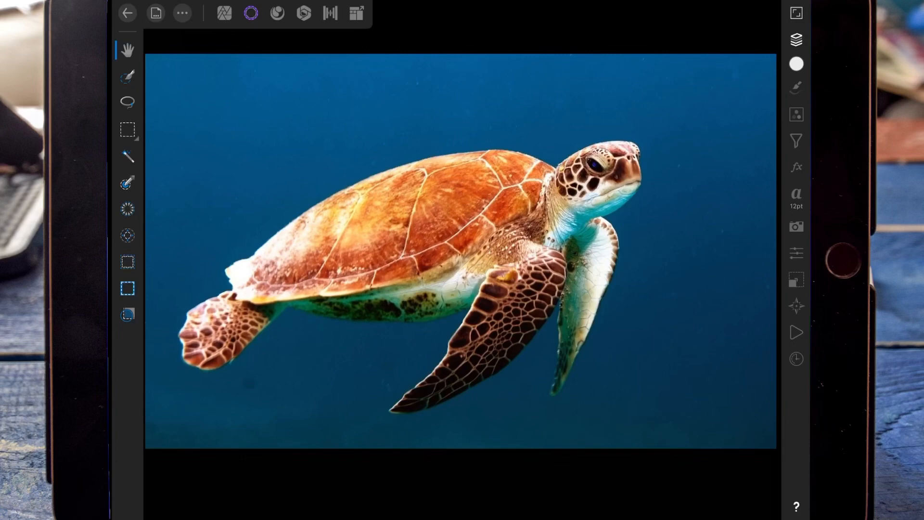
pyautogui.click(127, 76)
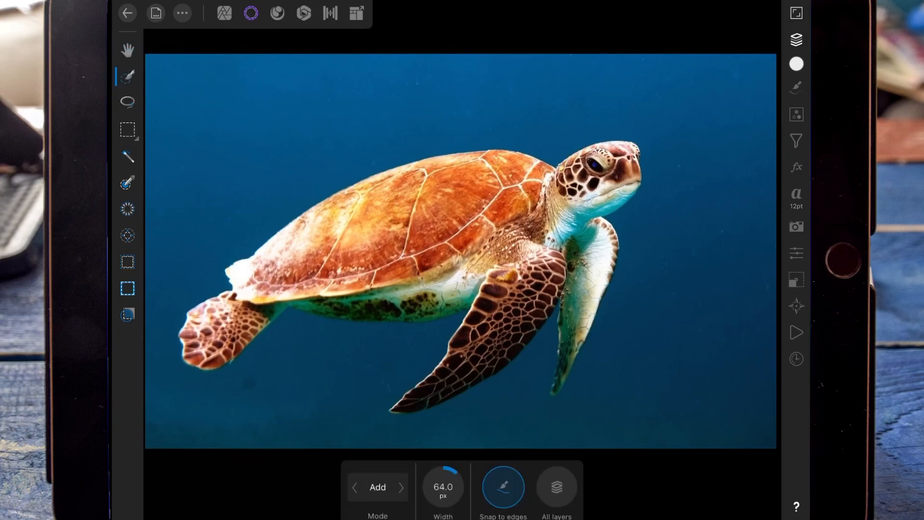
# Refine the turtle selection by subtracting stray water with a narrower brush, then return to Add mode.
pyautogui.click(376, 486)
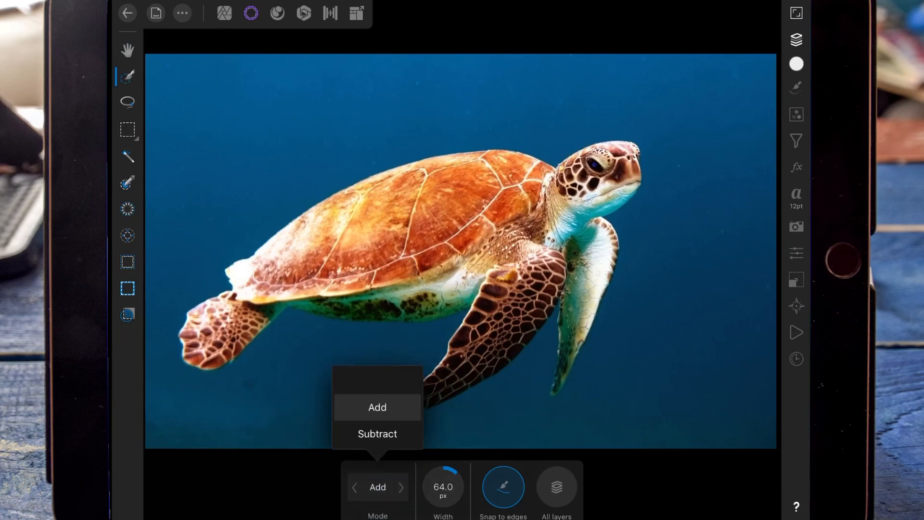
pyautogui.click(376, 407)
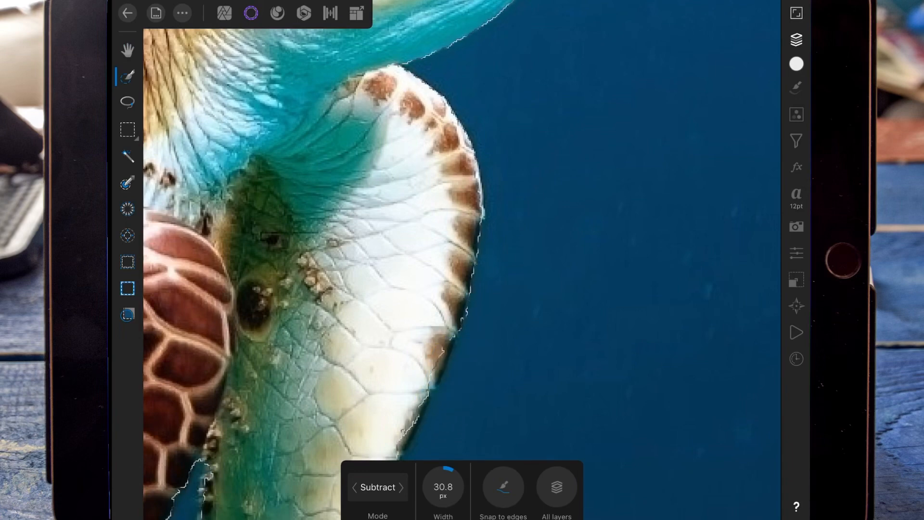
pyautogui.click(378, 486)
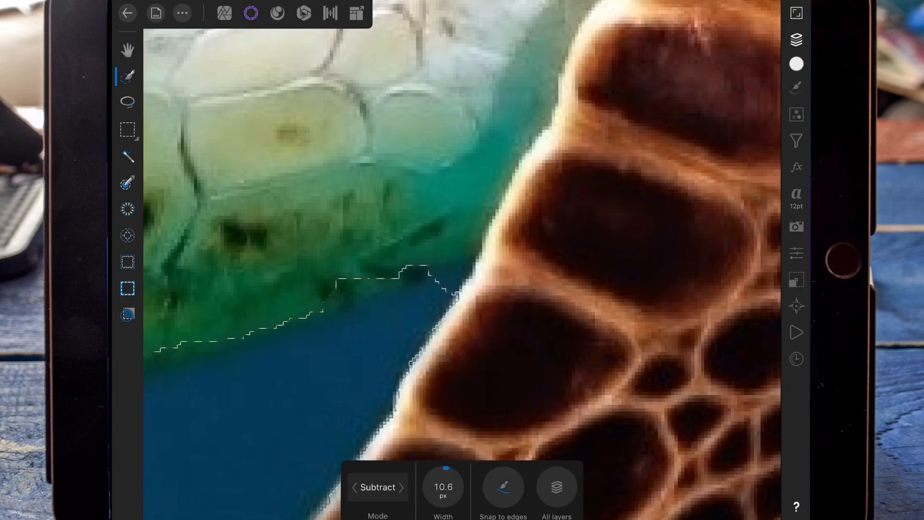
pyautogui.click(355, 487)
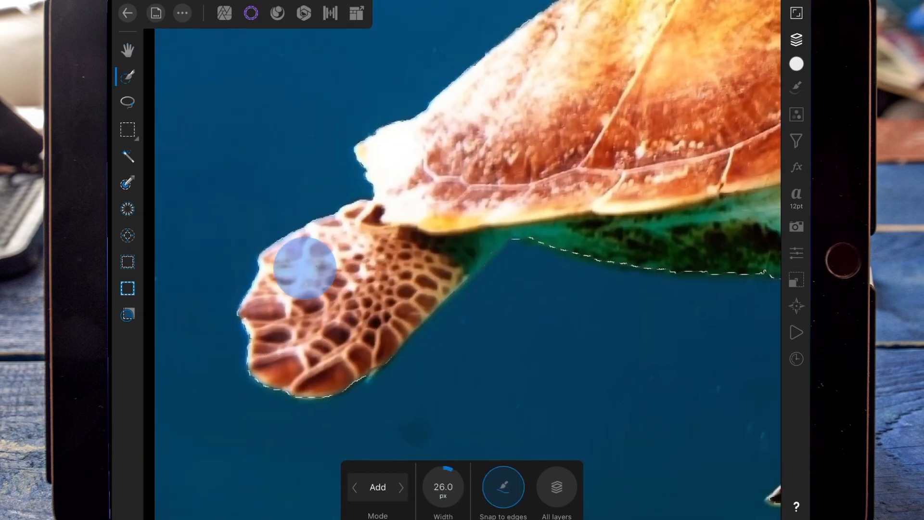
# Convert the turtle selection into a Mask Layer, then deselect.
pyautogui.click(796, 40)
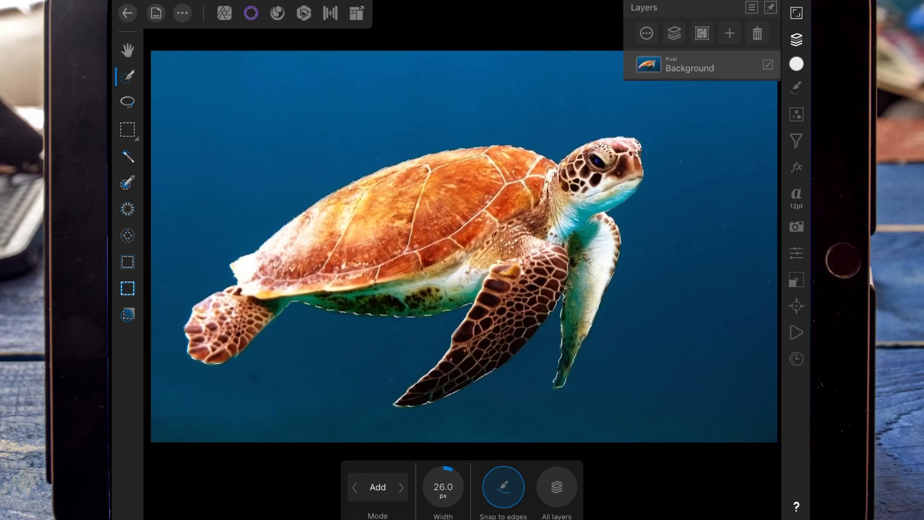
pyautogui.click(729, 33)
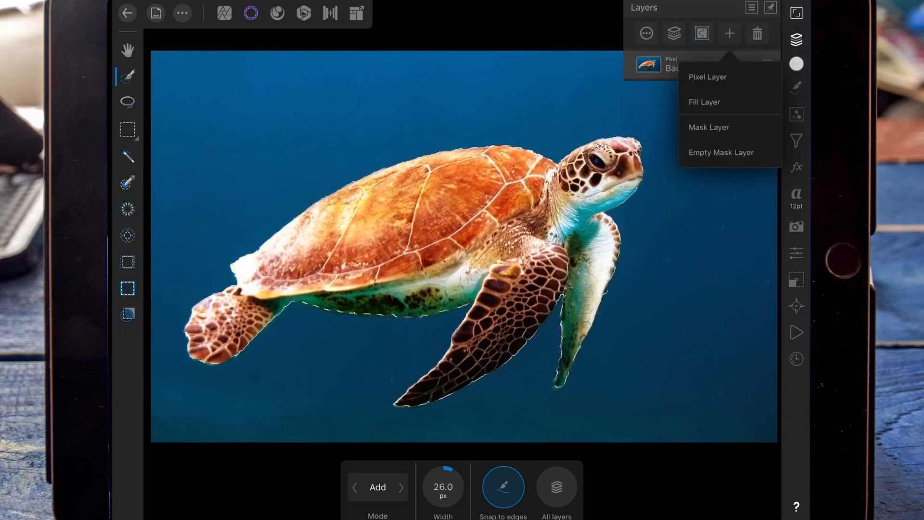
pyautogui.click(708, 126)
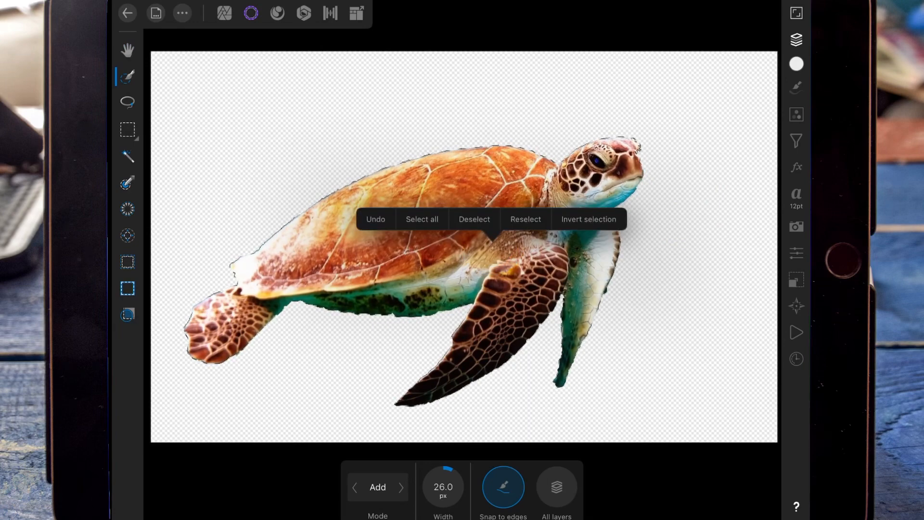
pyautogui.click(473, 218)
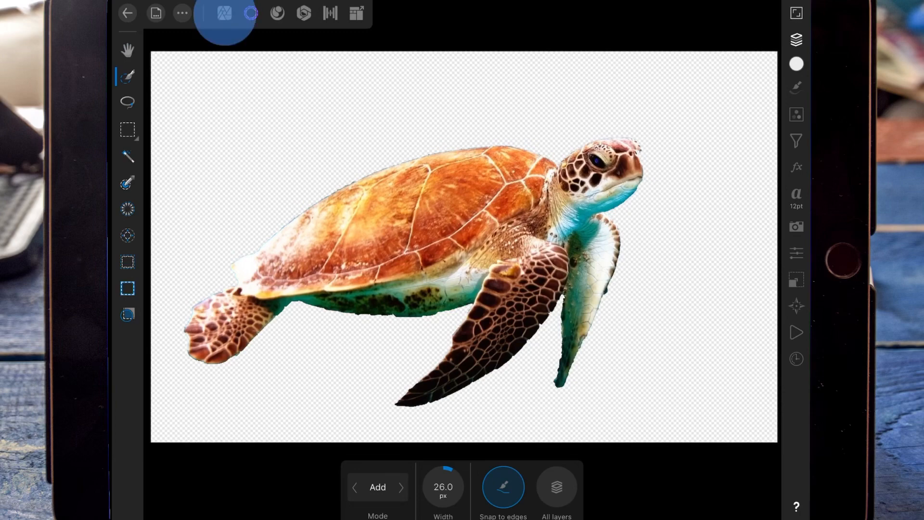
# Return to the Photo Persona and add a new pixel layer for the background.
pyautogui.click(224, 13)
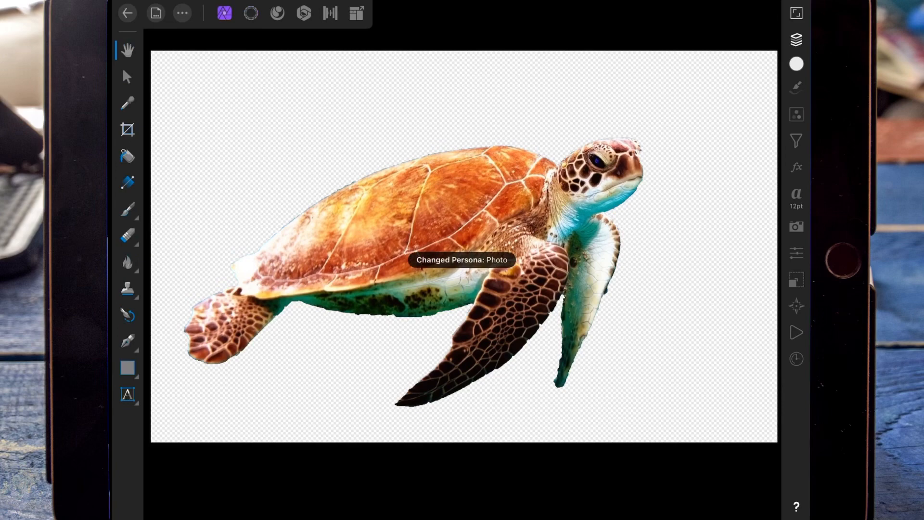
pyautogui.click(795, 40)
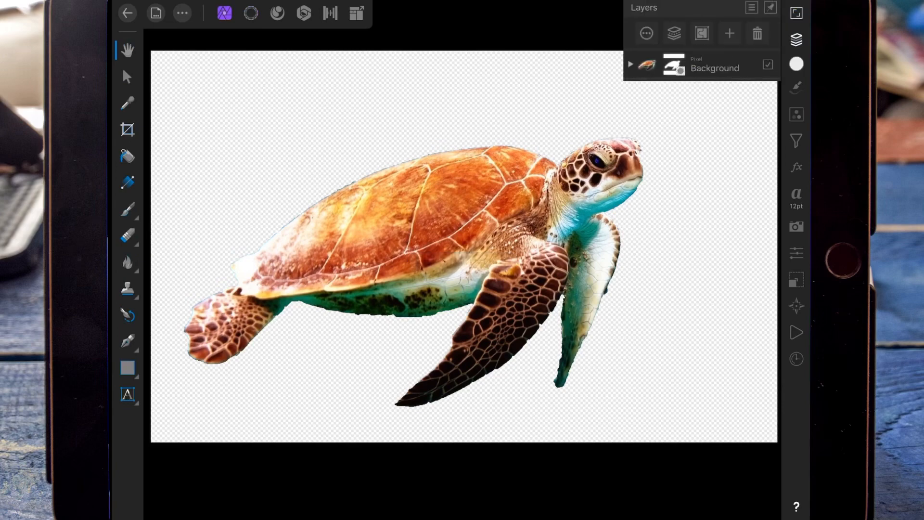
pyautogui.click(729, 33)
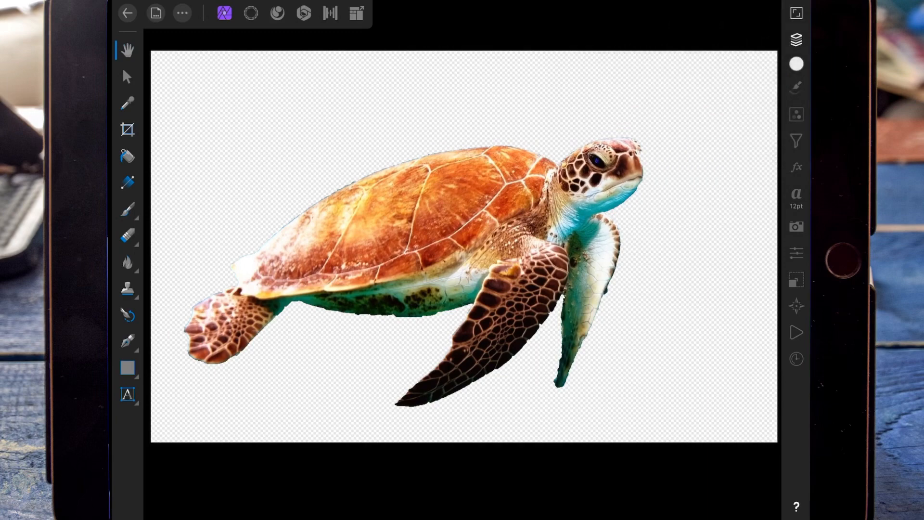
# Flood fill the new layer with solid black beneath the turtle.
pyautogui.click(127, 182)
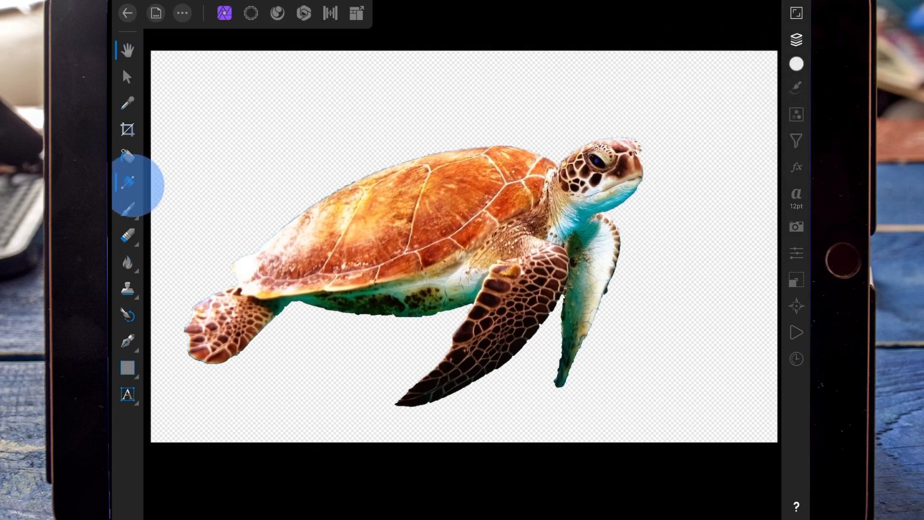
pyautogui.click(127, 181)
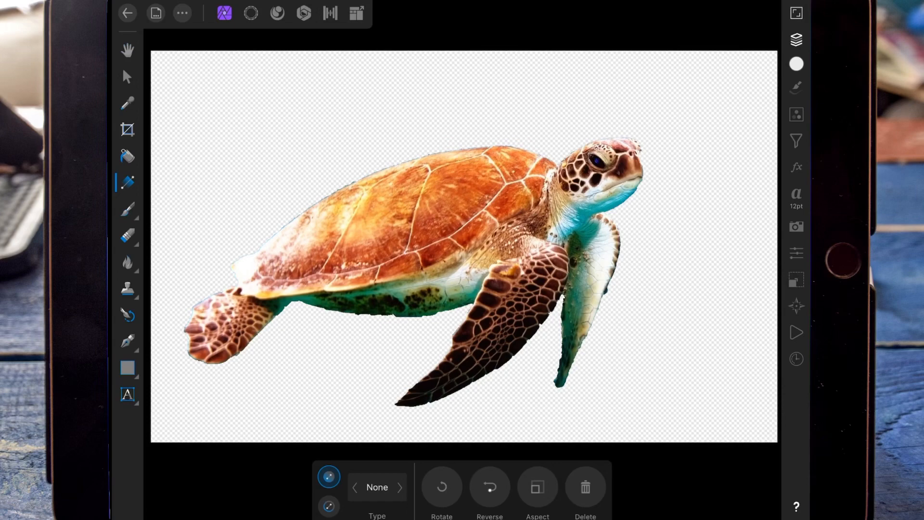
pyautogui.click(399, 488)
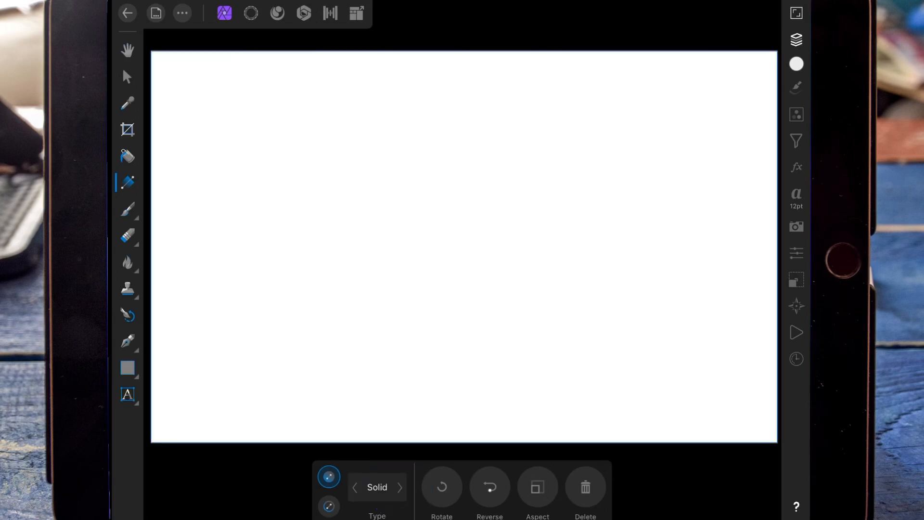
pyautogui.click(795, 63)
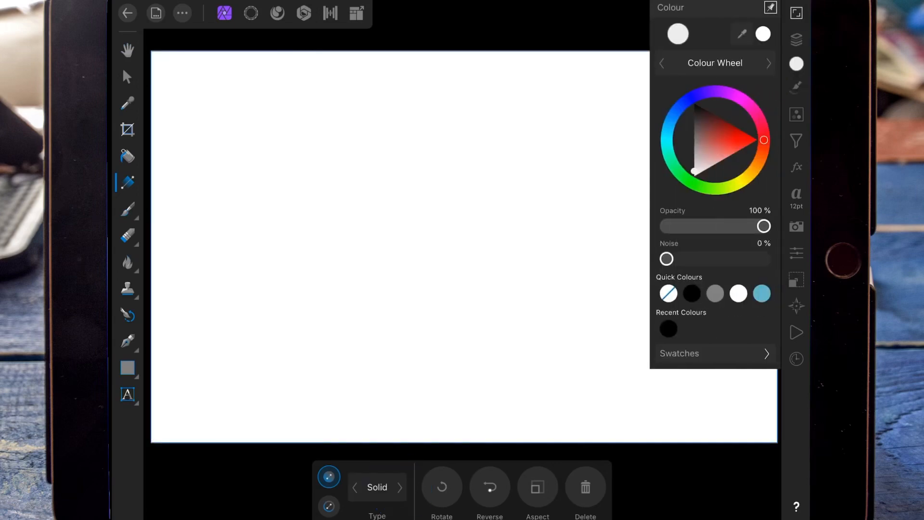
pyautogui.click(795, 40)
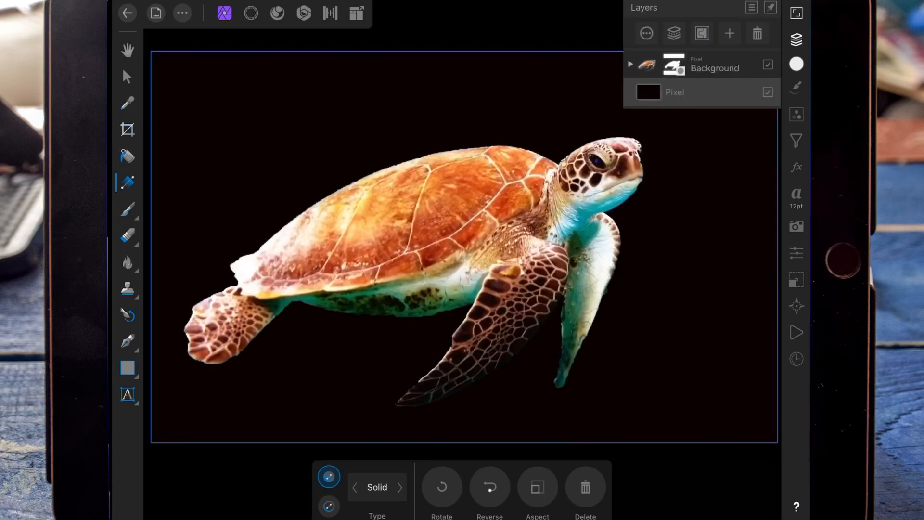
pyautogui.click(795, 39)
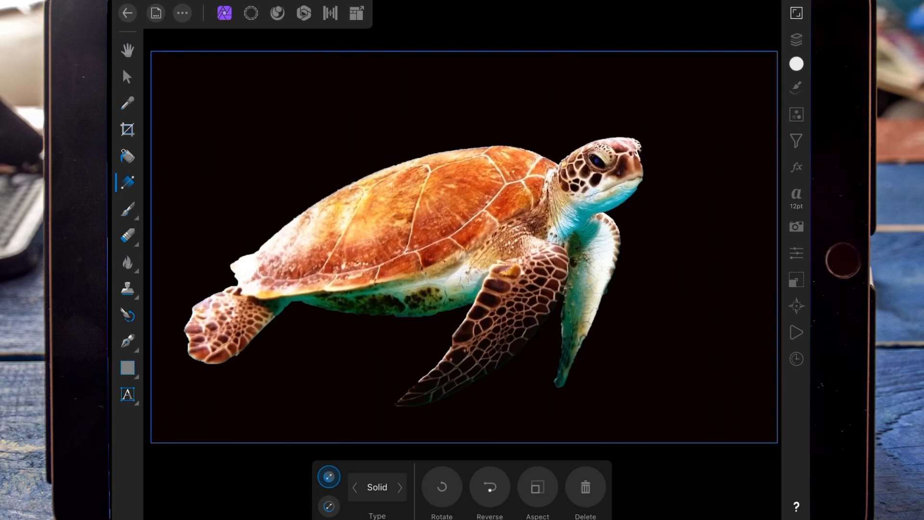